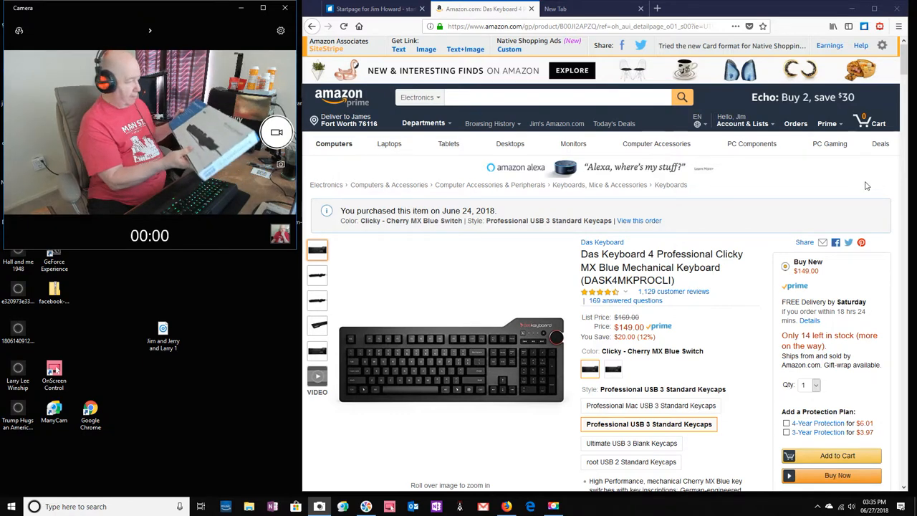
mouse_move(849, 198)
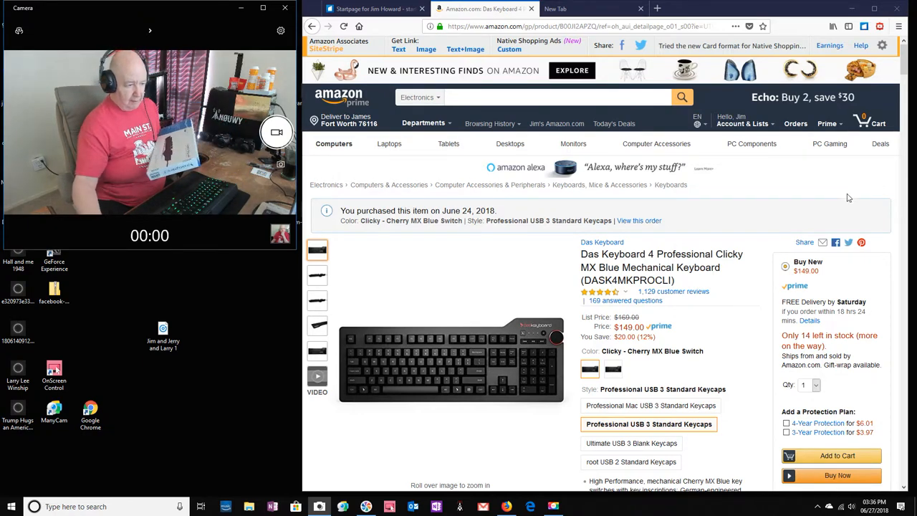
mouse_move(451, 352)
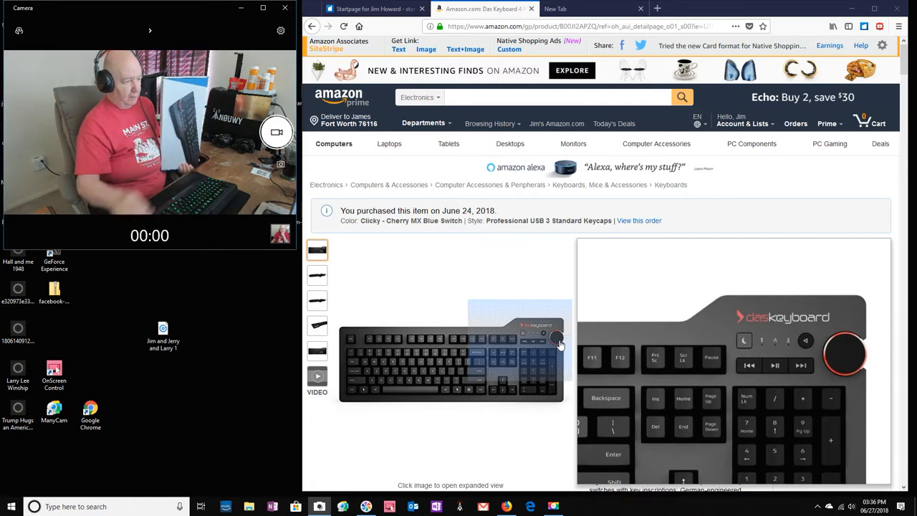
- Browse the keyboard's side-view and angled photos, then return to the front-view photo
left_click(317, 275)
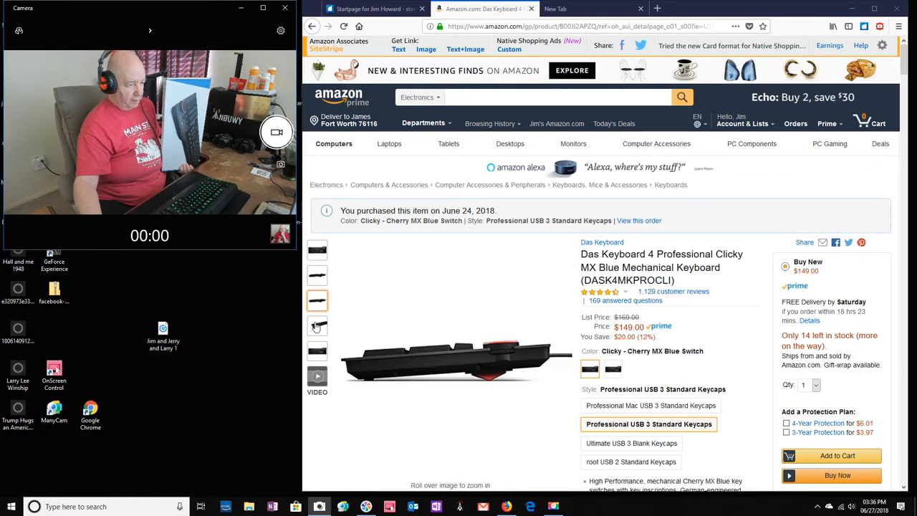
left_click(317, 326)
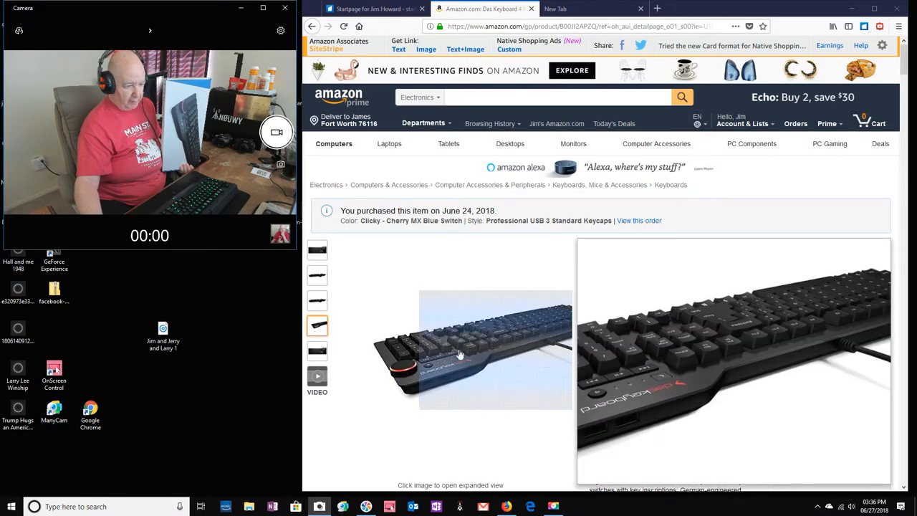
left_click(317, 248)
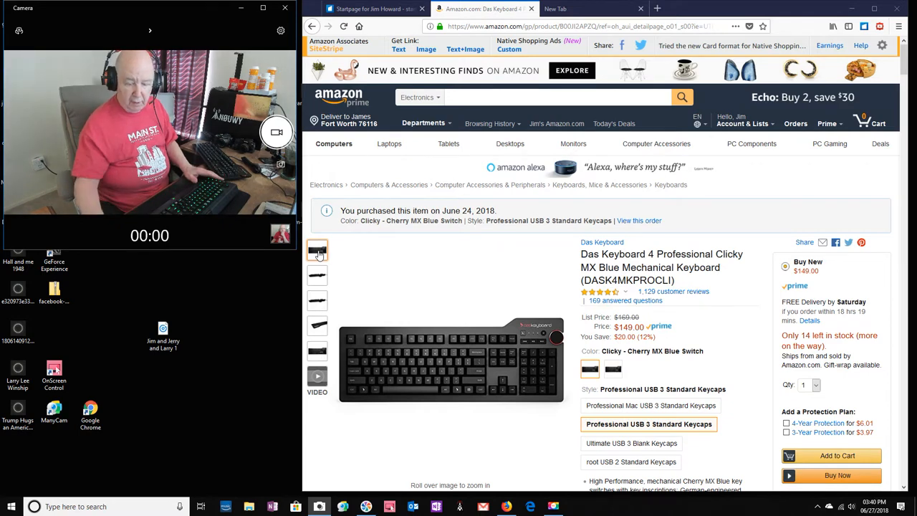
mouse_move(451, 351)
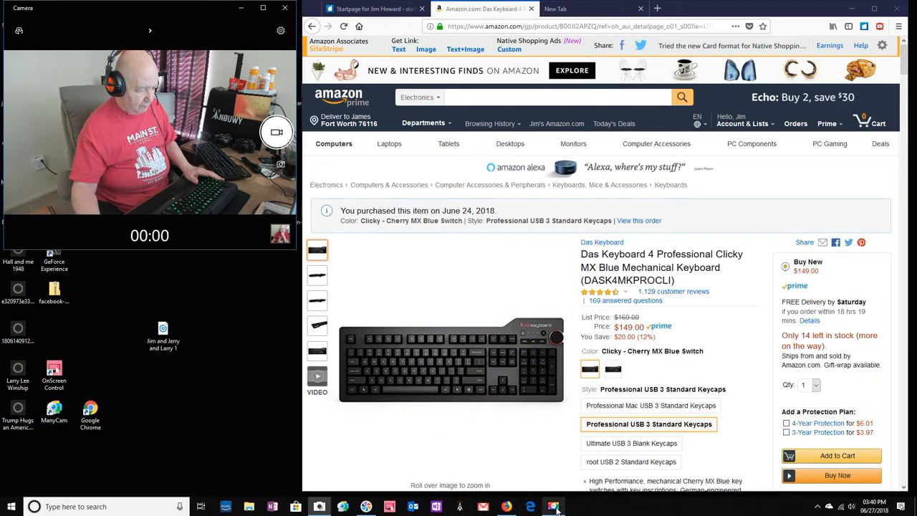
left_click(553, 507)
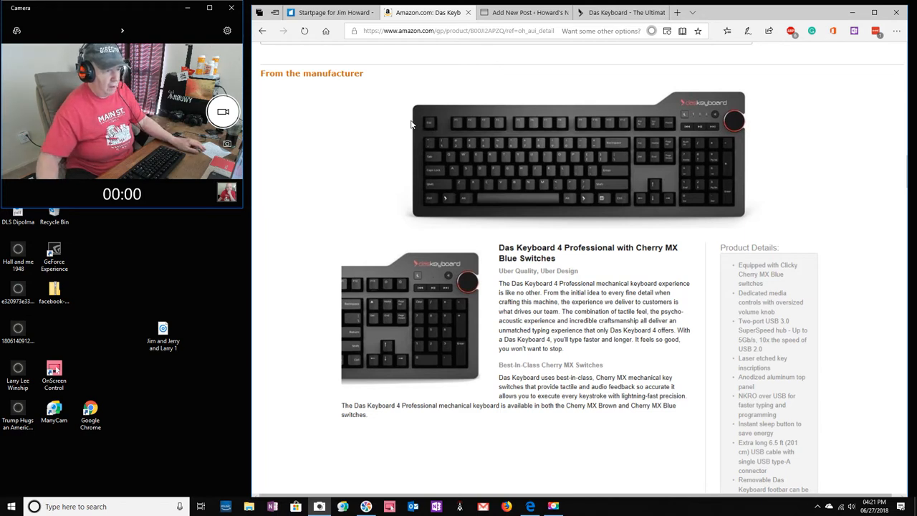
mouse_move(610, 157)
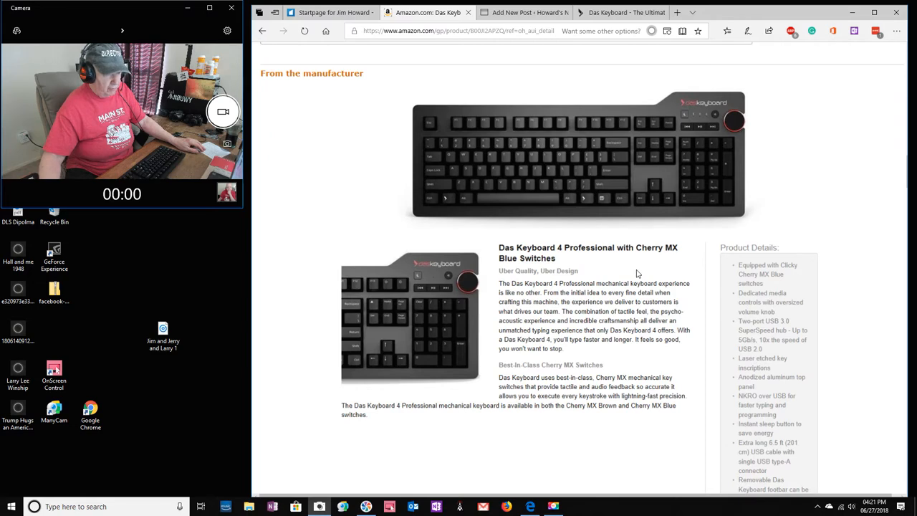
- Scroll down to the Product Details list and the start of the Features section
scroll("down", 3)
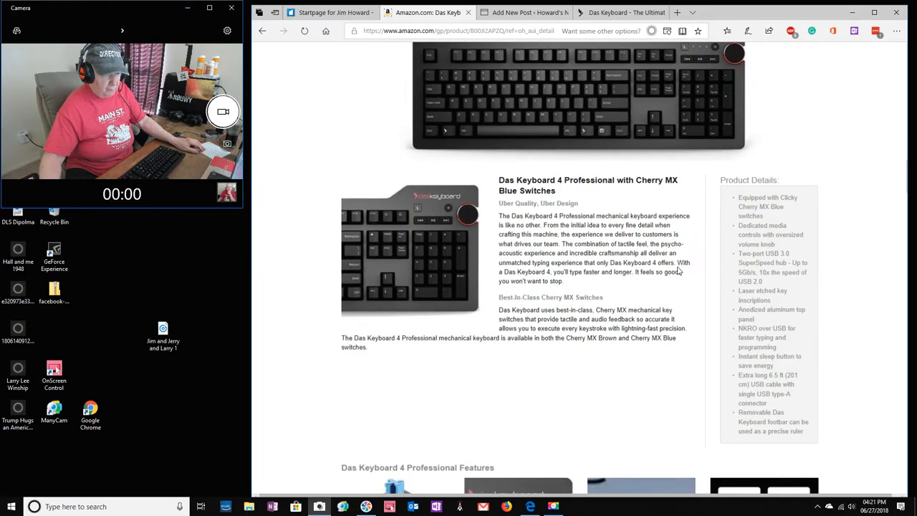
scroll("down", 3)
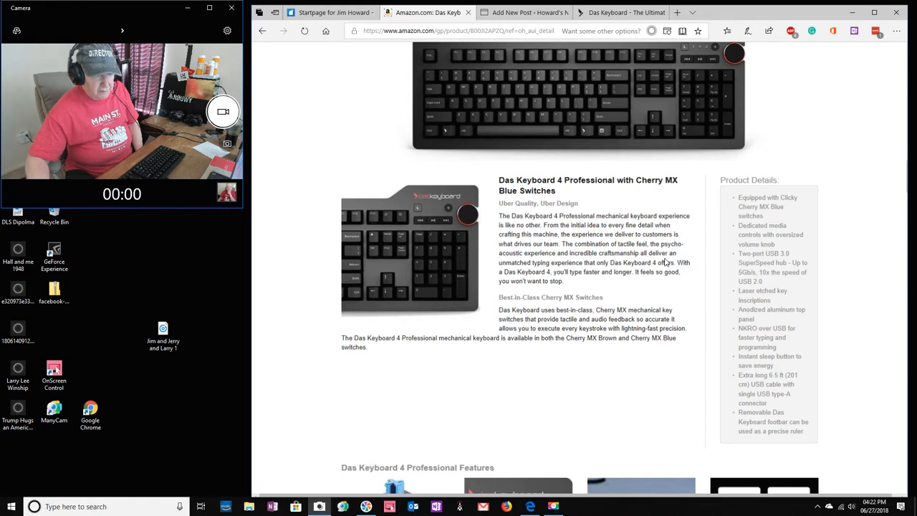
mouse_move(792, 215)
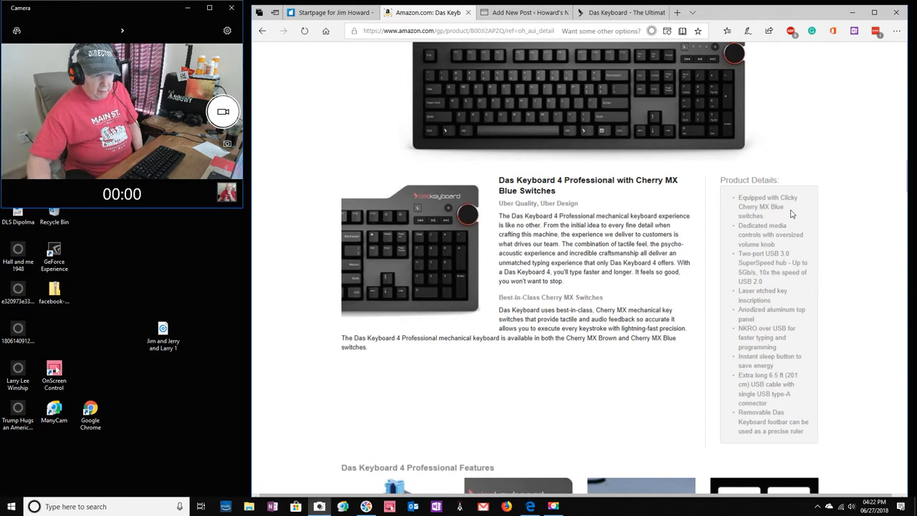
mouse_move(821, 222)
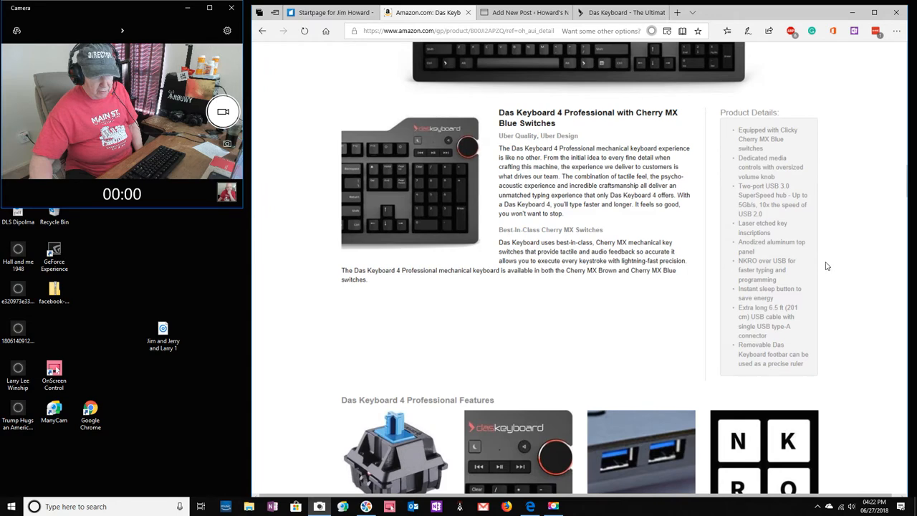
- Scroll through the Features tiles, from Cherry MX Blue switches to aluminum panel and long cable
scroll("down", 3)
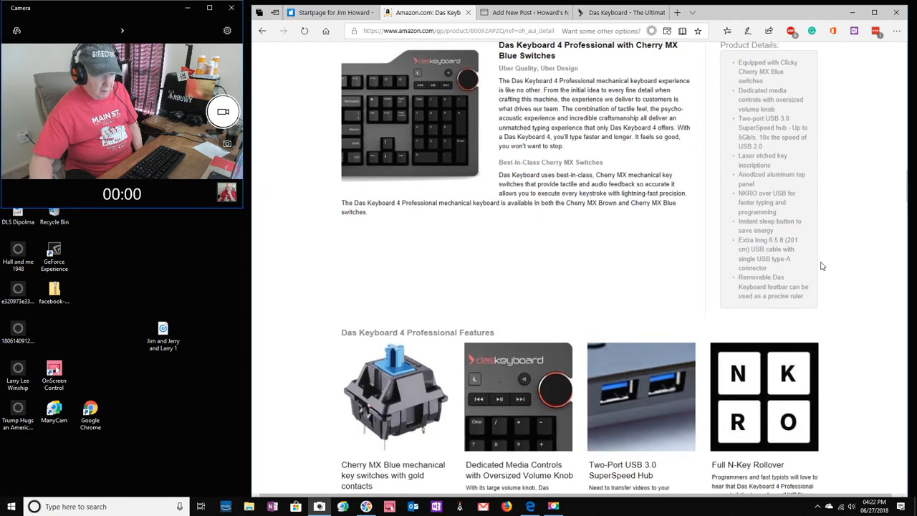
mouse_move(812, 242)
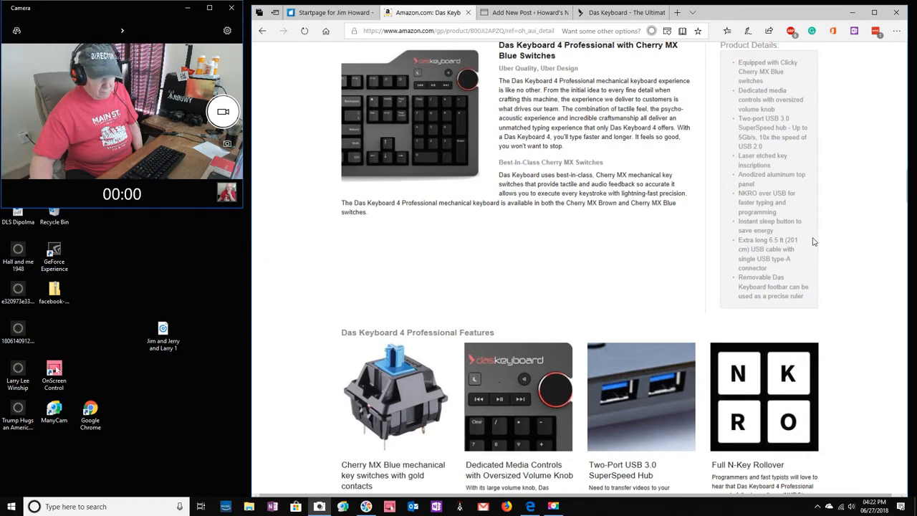
scroll("down", 3)
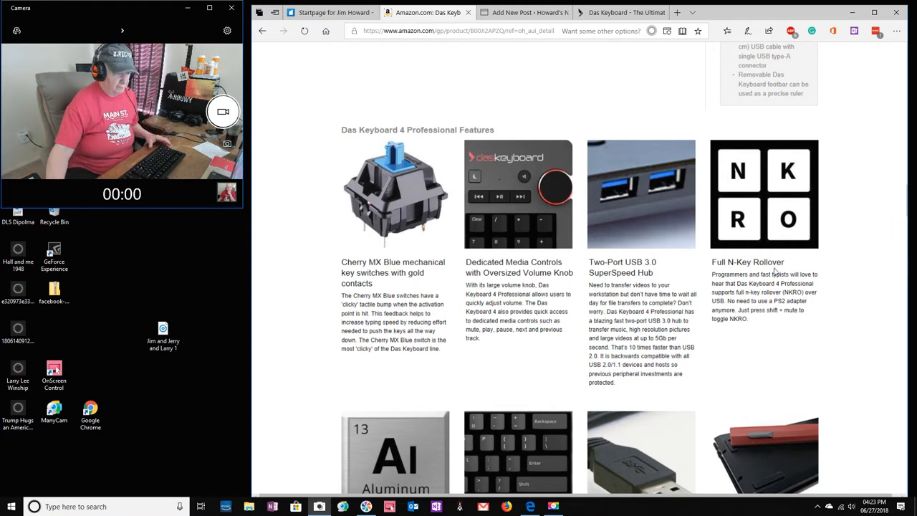
mouse_move(699, 326)
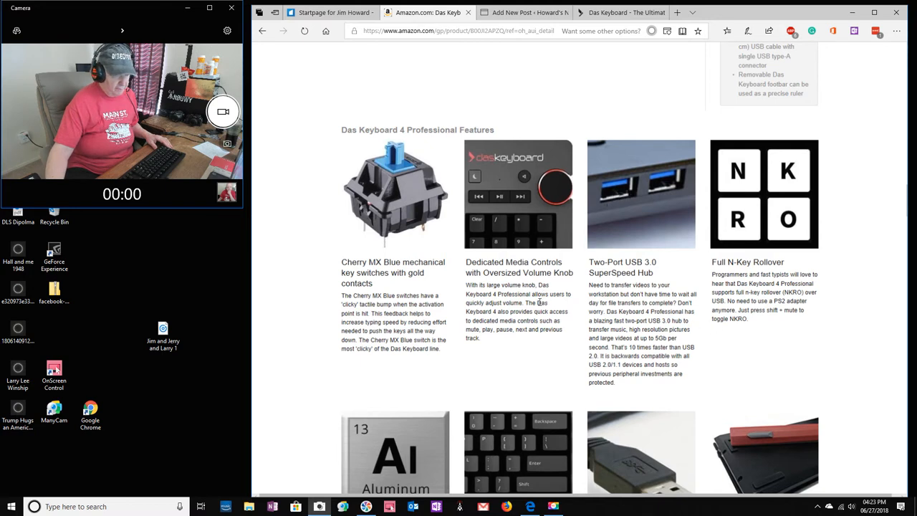
mouse_move(515, 351)
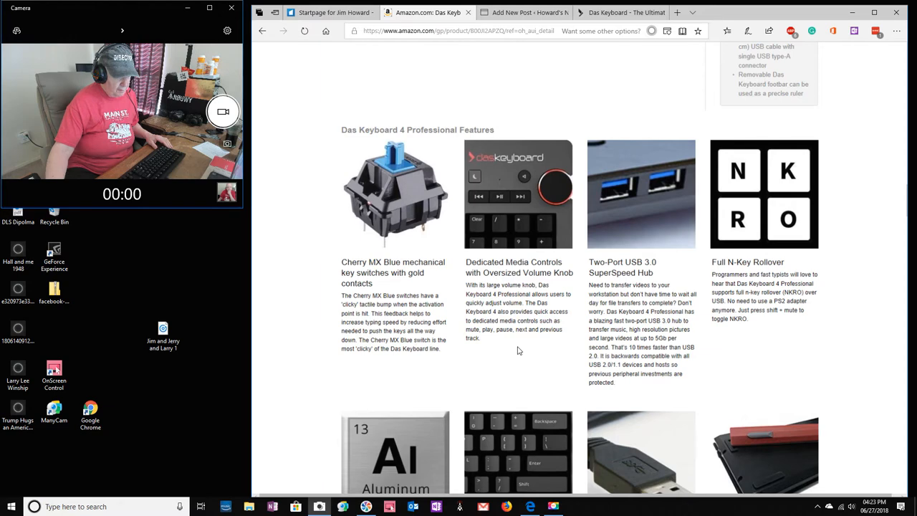
mouse_move(759, 362)
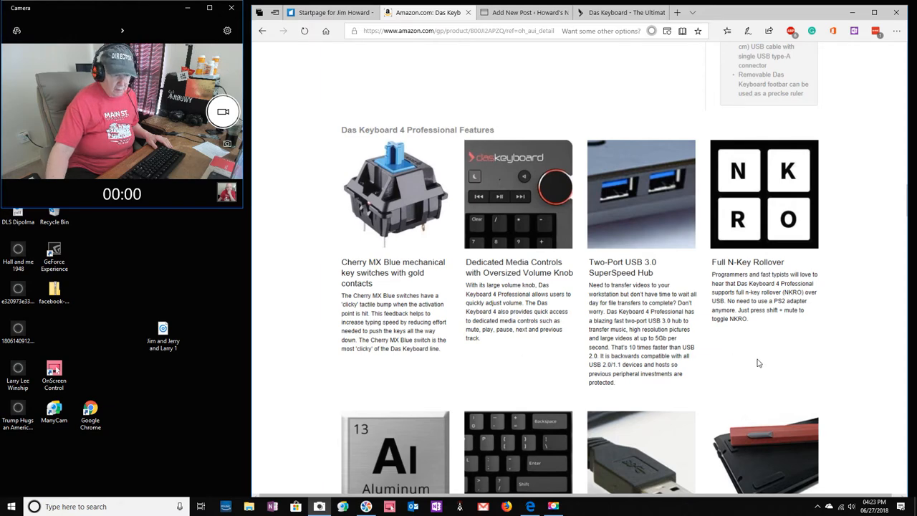
scroll("down", 3)
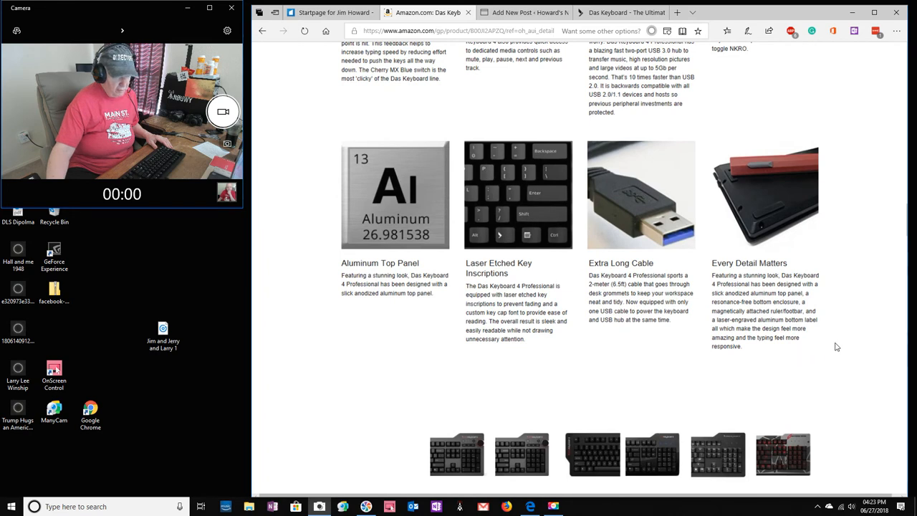
- Scroll to the Das Keyboard model comparison table covering switches, USB ports and backlighting
scroll("down", 3)
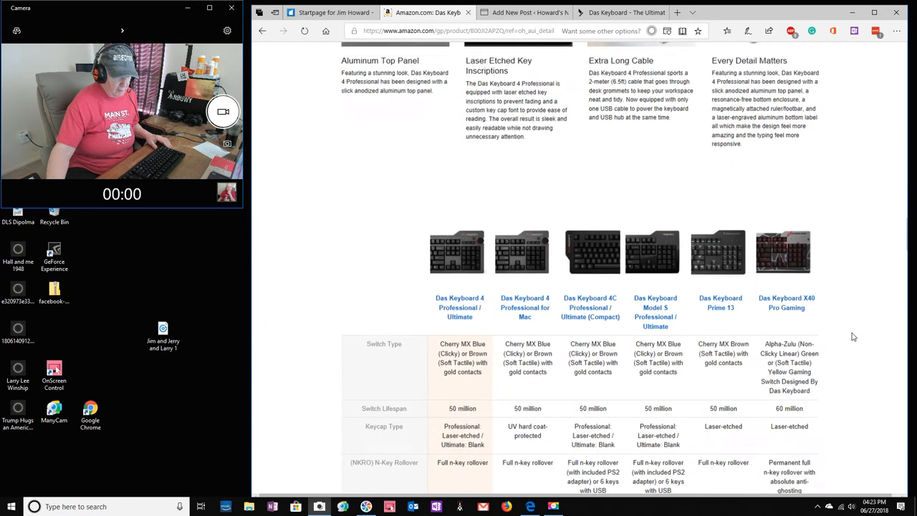
scroll("down", 3)
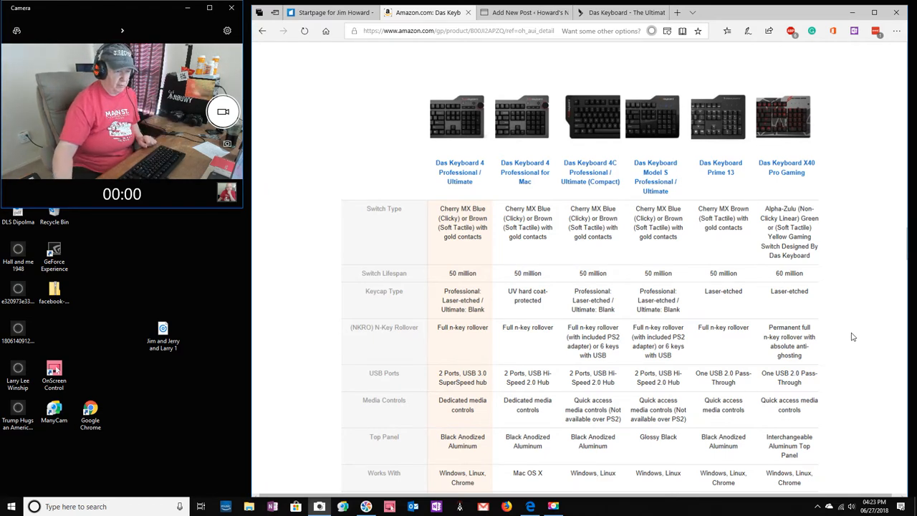
scroll("down", 3)
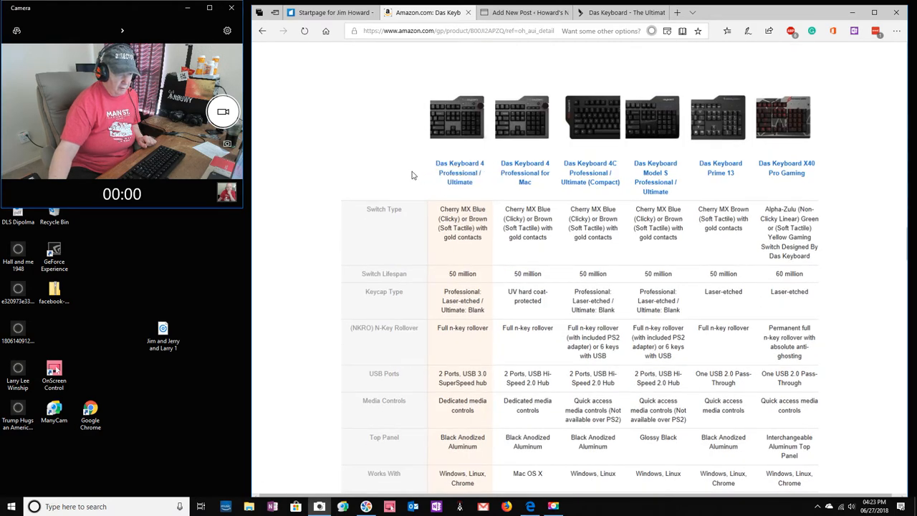
mouse_move(422, 176)
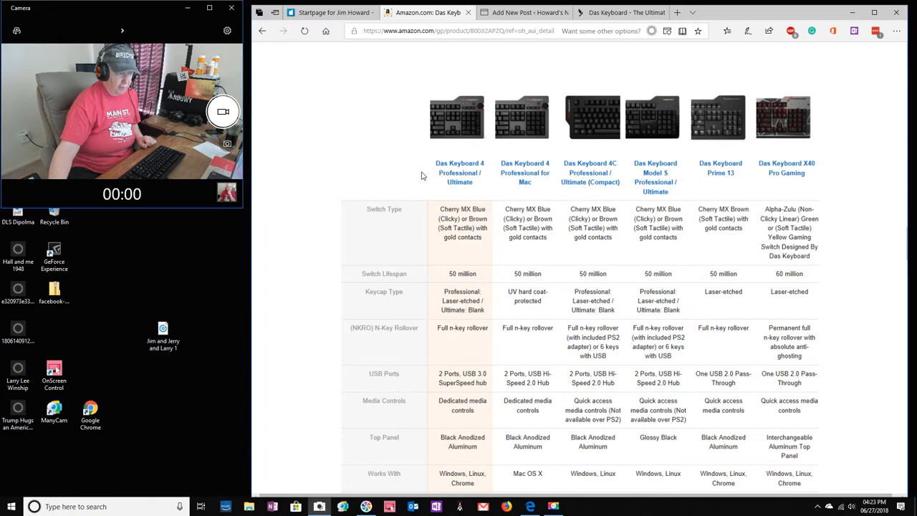
scroll("down", 3)
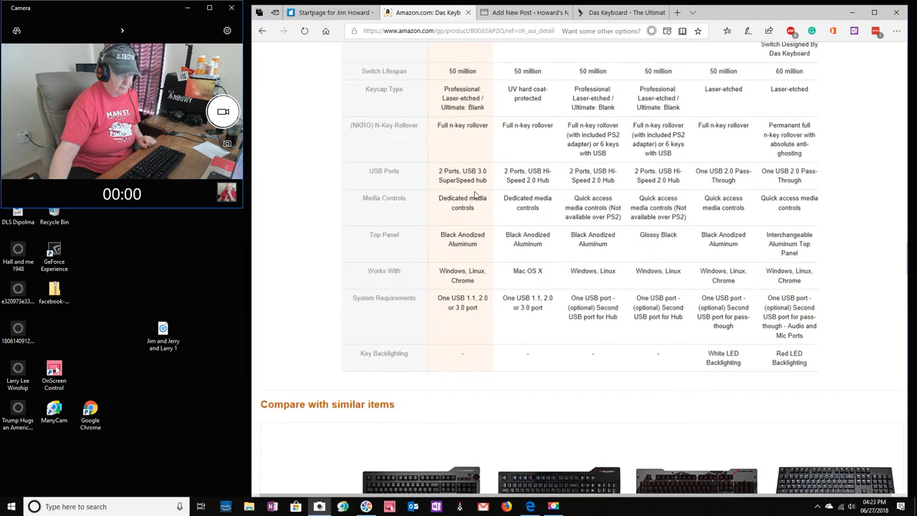
scroll("down", 3)
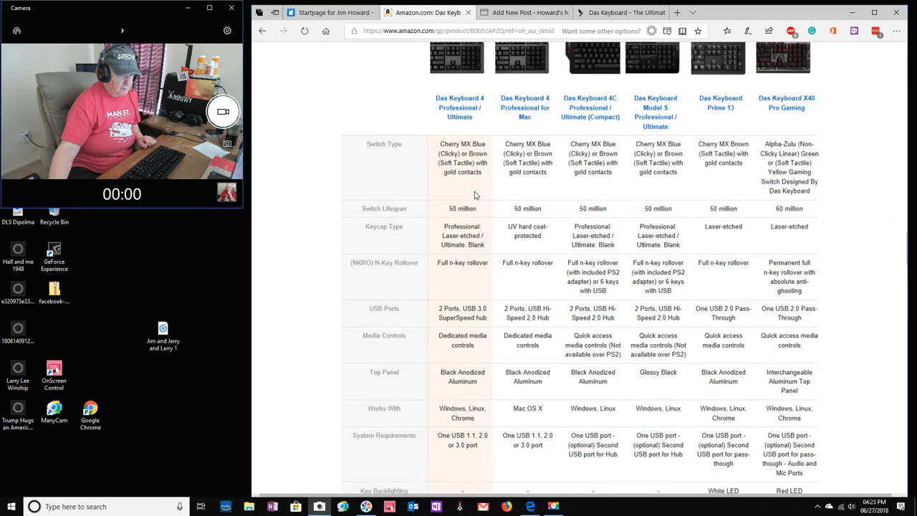
mouse_move(459, 108)
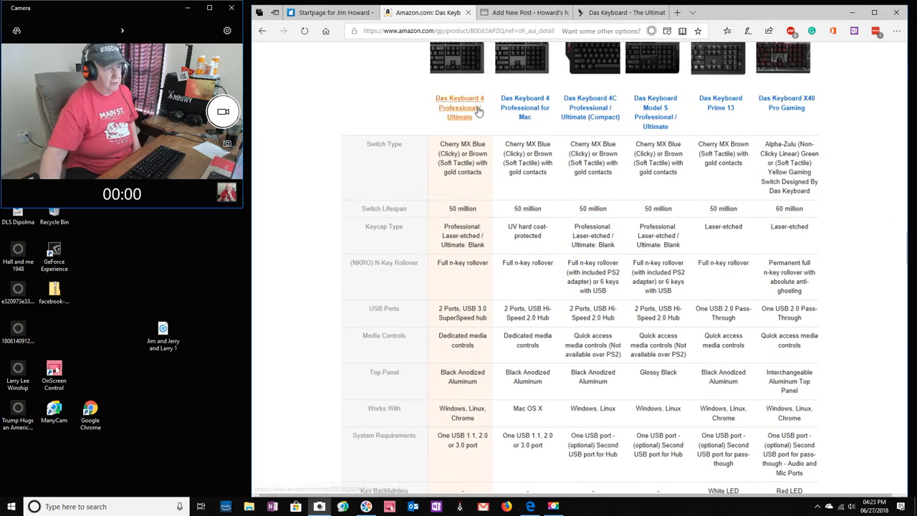
mouse_move(513, 94)
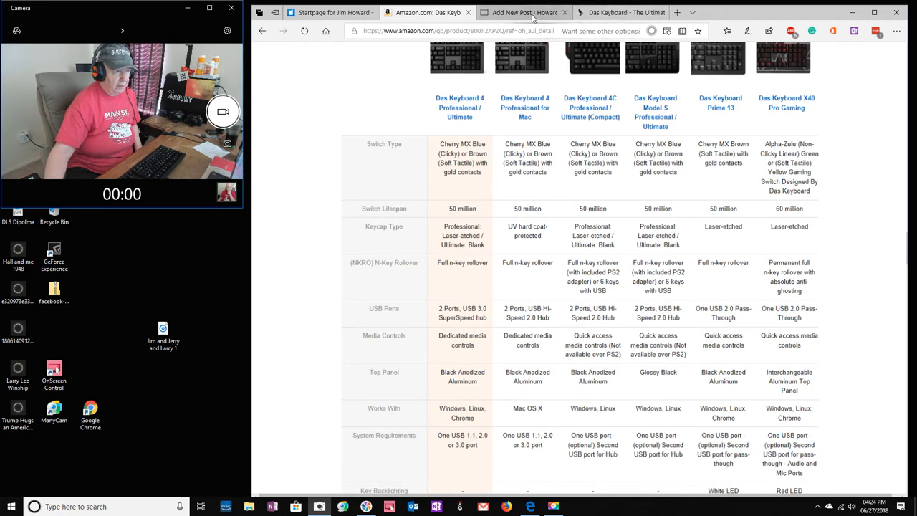
- Title the new WordPress post 'New Keyboard for Jim' and place the cursor in the body
left_click(523, 13)
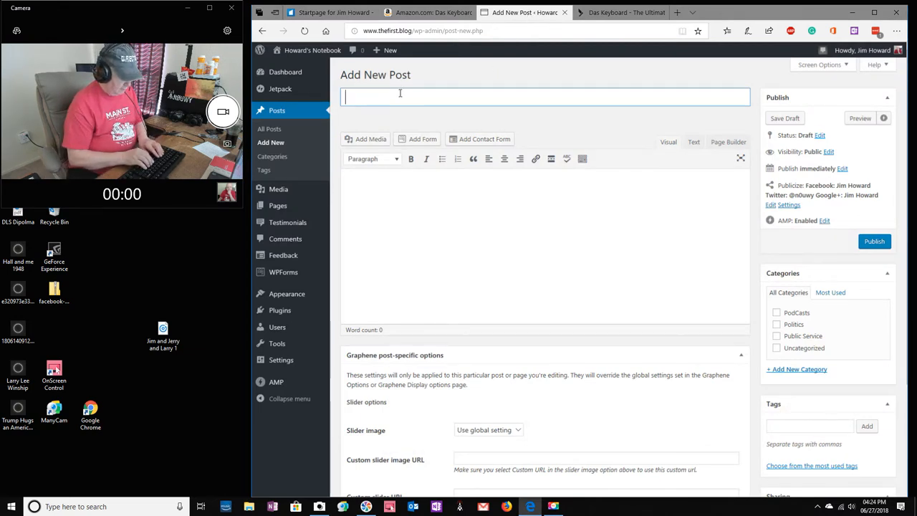
type("N")
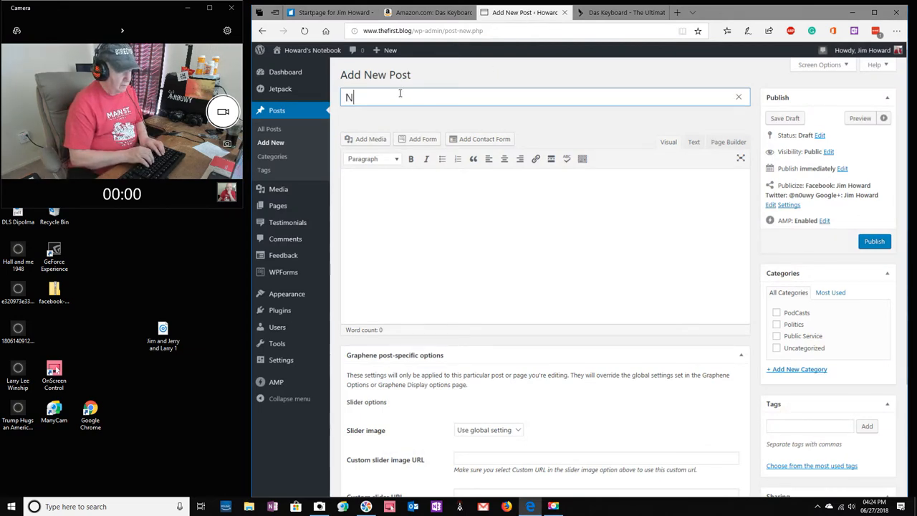
type("ew Keyboard for Jim")
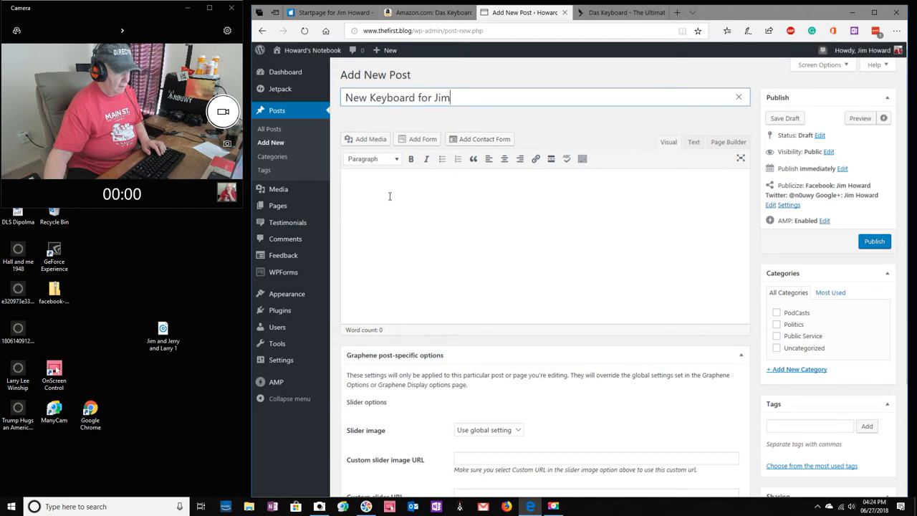
left_click(357, 187)
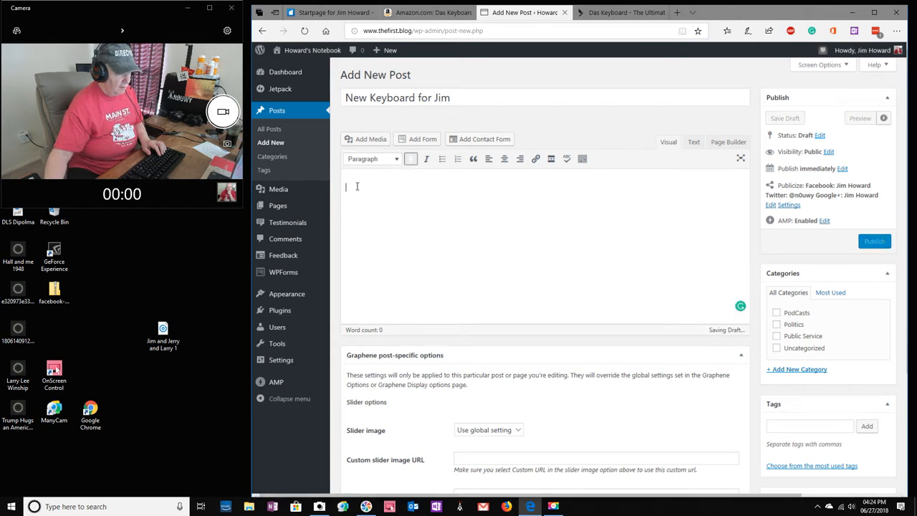
- Type the test sentence 'I am testing out the typig' into the post body
type("I am")
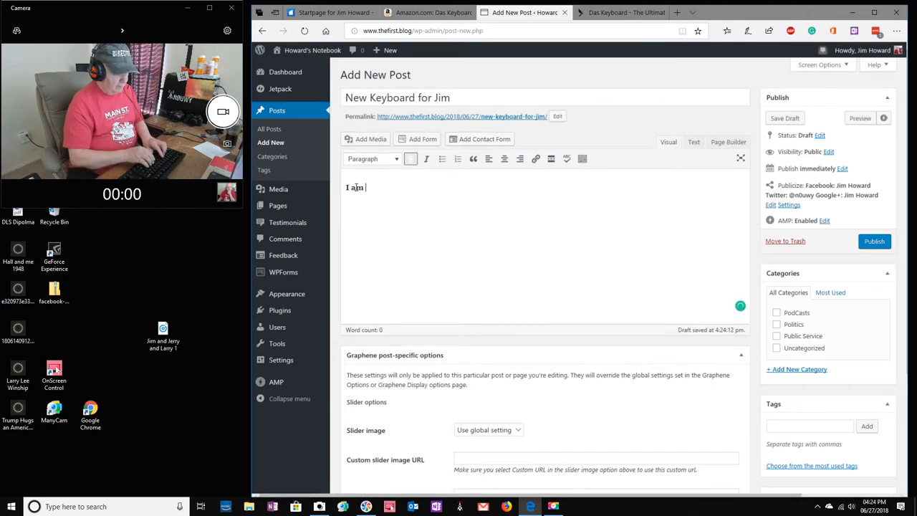
type("testing out the")
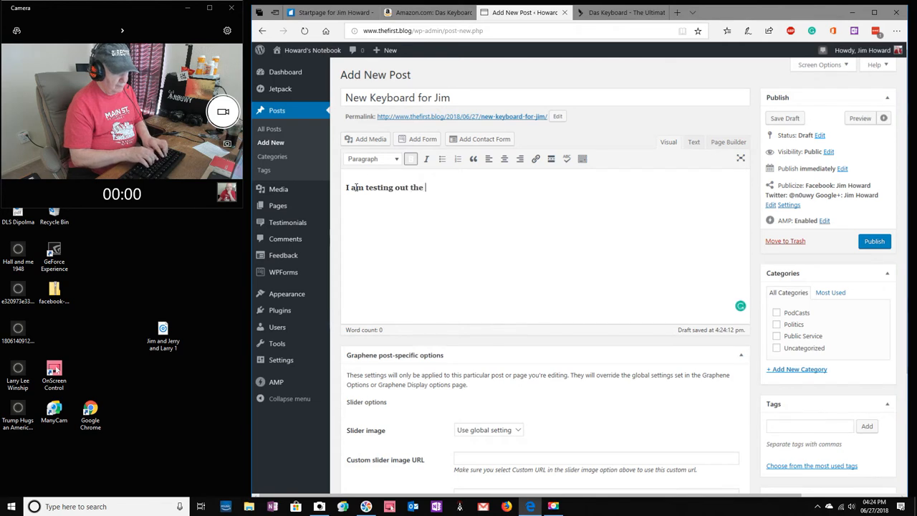
type("typig")
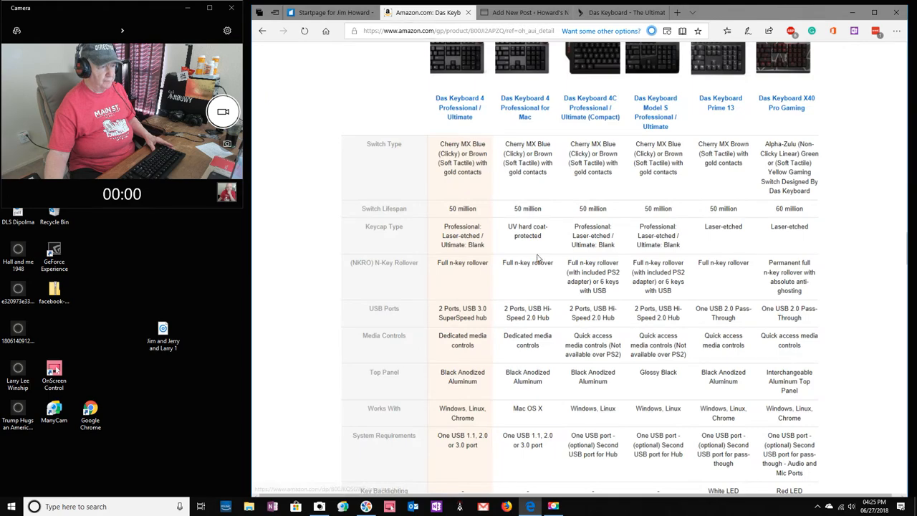
- Go back to the top of the listing and show the keyboard photo instead of the video
scroll("down", 3)
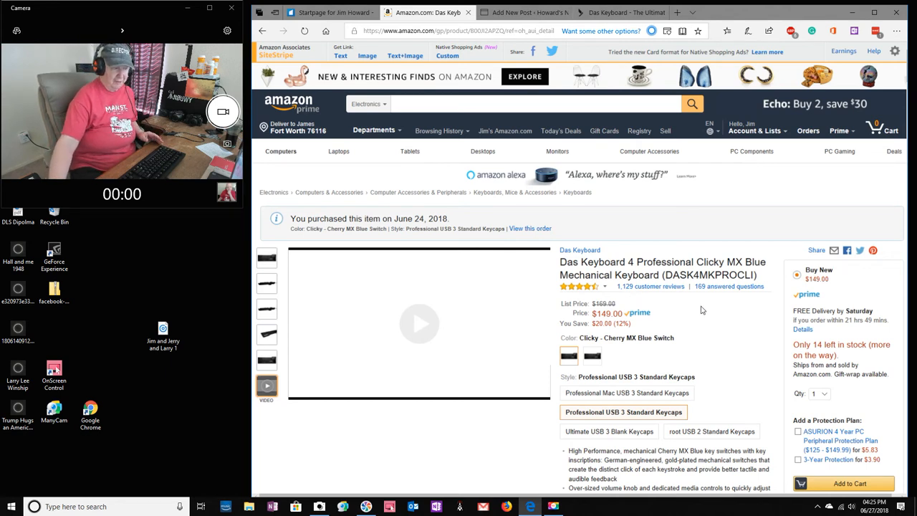
left_click(266, 258)
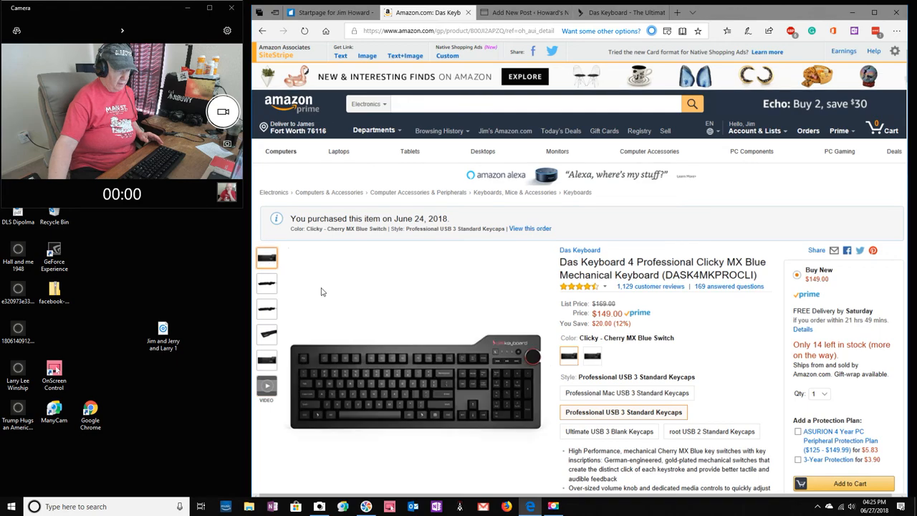